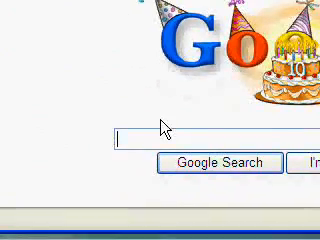
Search Google for 'camstudi' to find the CamStudio screen recorder.
{"action": "type", "text": "c"}
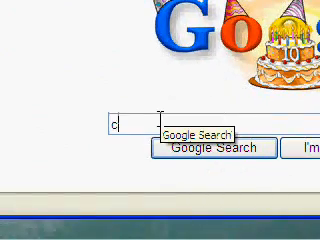
{"action": "type", "text": "camstudi"}
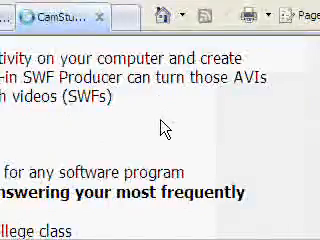
Scroll down the CamStudio page to read the product description.
{"action": "scroll", "scroll_direction": "down", "scroll_amount": 3}
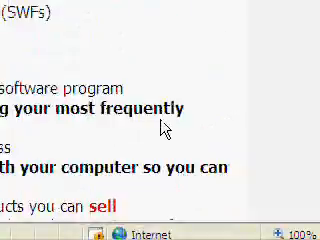
{"action": "scroll", "scroll_direction": "down", "scroll_amount": 3}
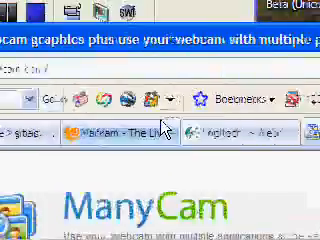
{"action": "scroll", "scroll_direction": "down", "scroll_amount": 3}
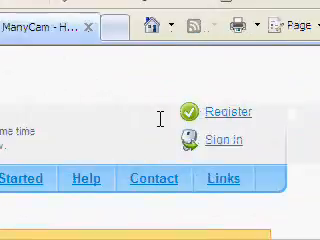
{"action": "scroll", "scroll_direction": "down", "scroll_amount": 3}
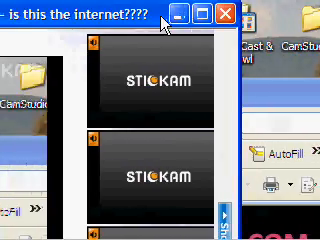
Minimize the Stickam browser window to get it out of the way.
{"action": "left_click", "coordinate": [220, 92]}
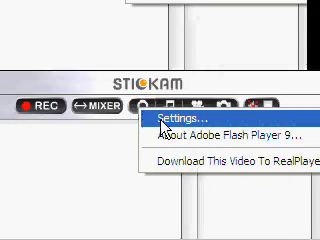
Select ManyCam Virtual Webcam as the Flash Player camera and close the settings.
{"action": "left_click", "coordinate": [152, 124]}
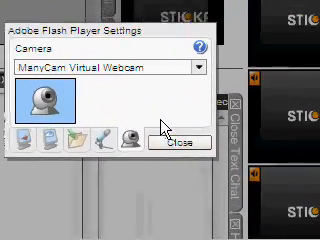
{"action": "left_click", "coordinate": [196, 68]}
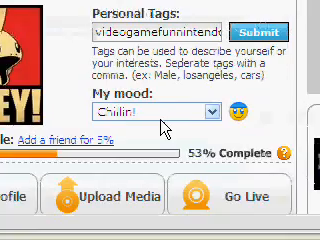
Scroll the Stickam profile editor to the Personal Tags and Chillin' mood fields.
{"action": "scroll", "scroll_direction": "down", "scroll_amount": 3}
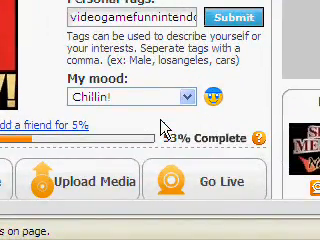